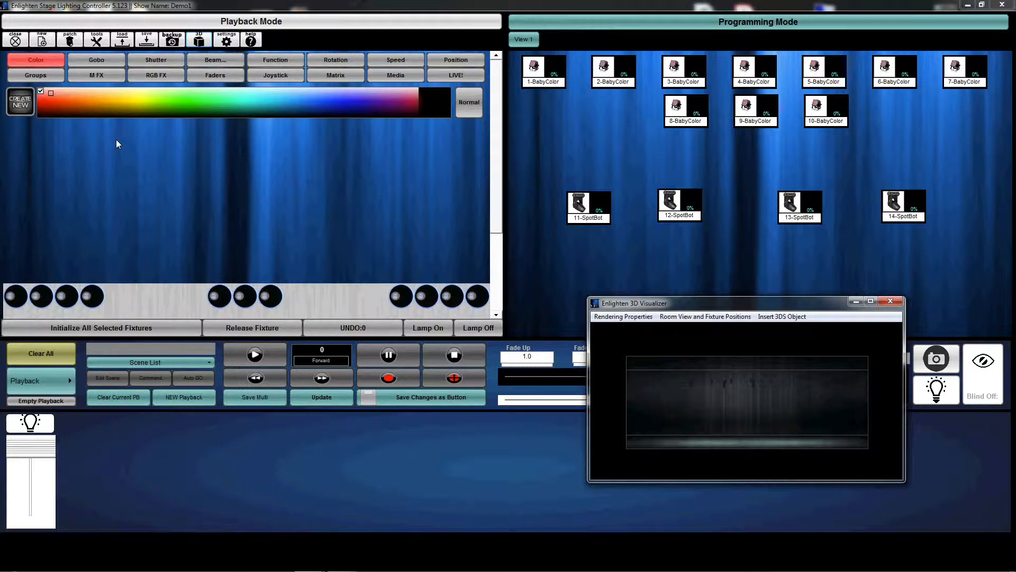
{"action": "mouse_move", "coordinate": [619, 272]}
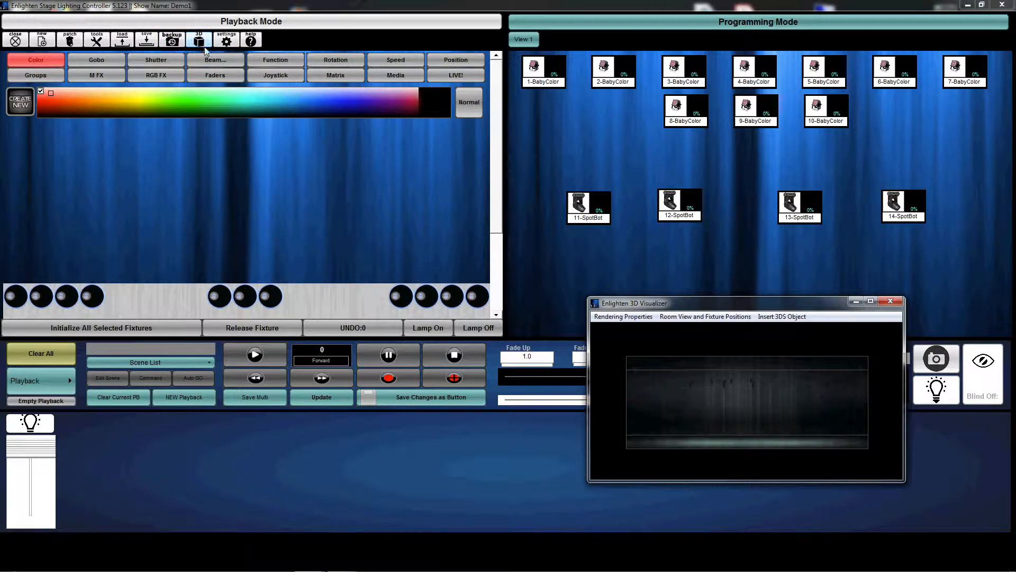
- Switch the visualizer to a 3D perspective view of the stage room
{"action": "left_click", "coordinate": [198, 40]}
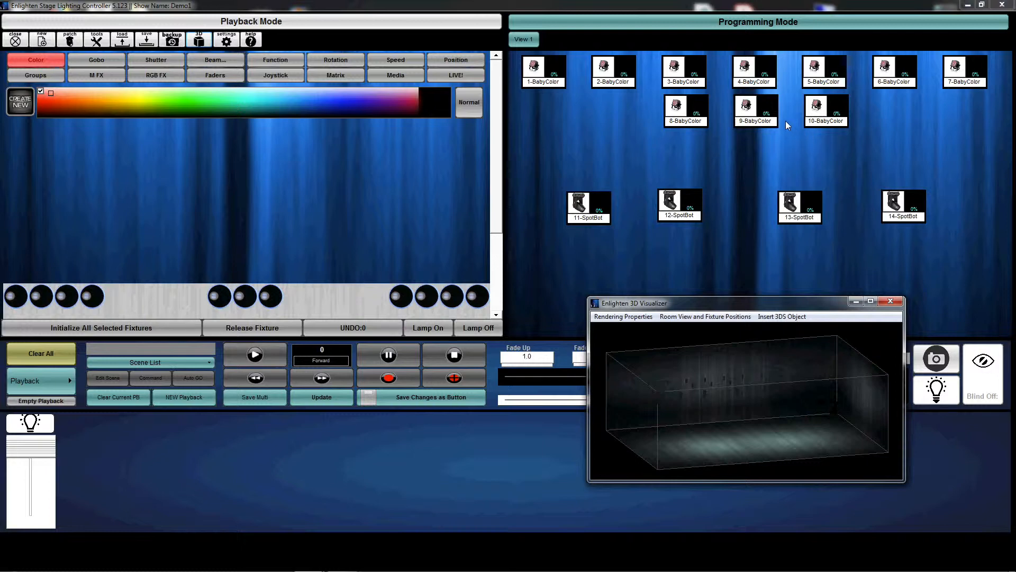
{"action": "mouse_move", "coordinate": [40, 353]}
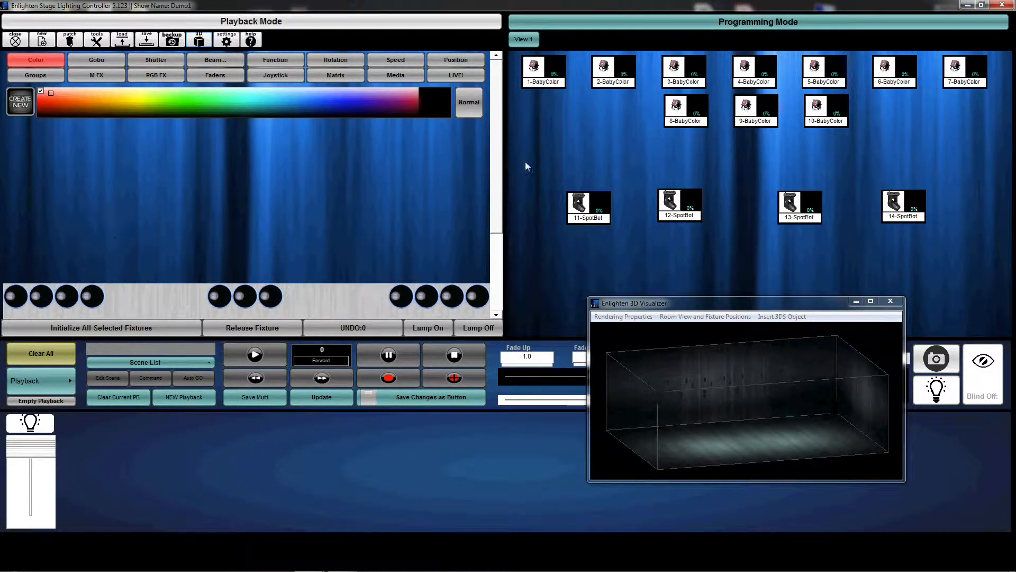
{"action": "mouse_move", "coordinate": [890, 167]}
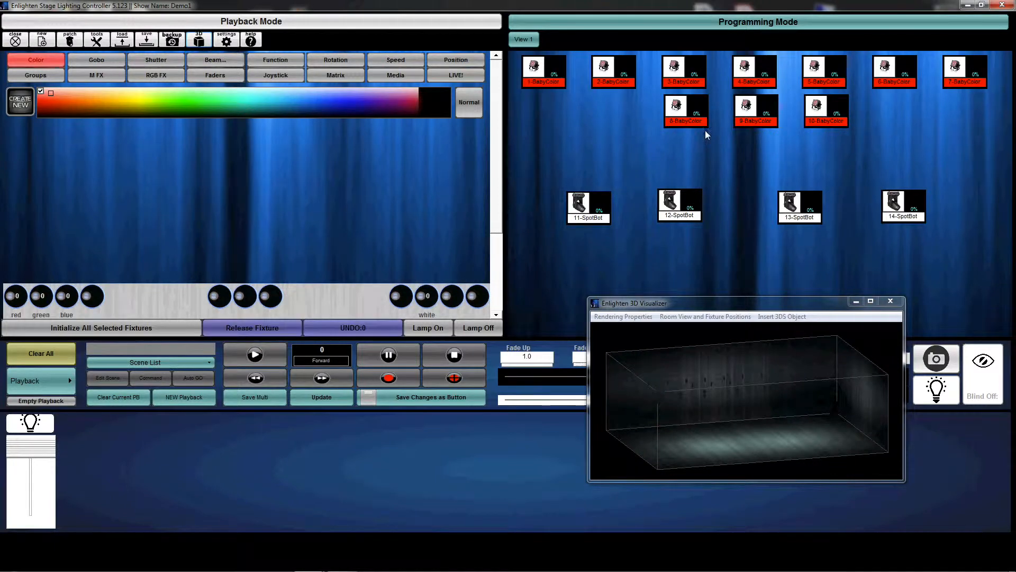
- Bring the ten BabyColors to 100%, colour them with the yellow RGB swatch, then deselect them
{"action": "left_click", "coordinate": [252, 327]}
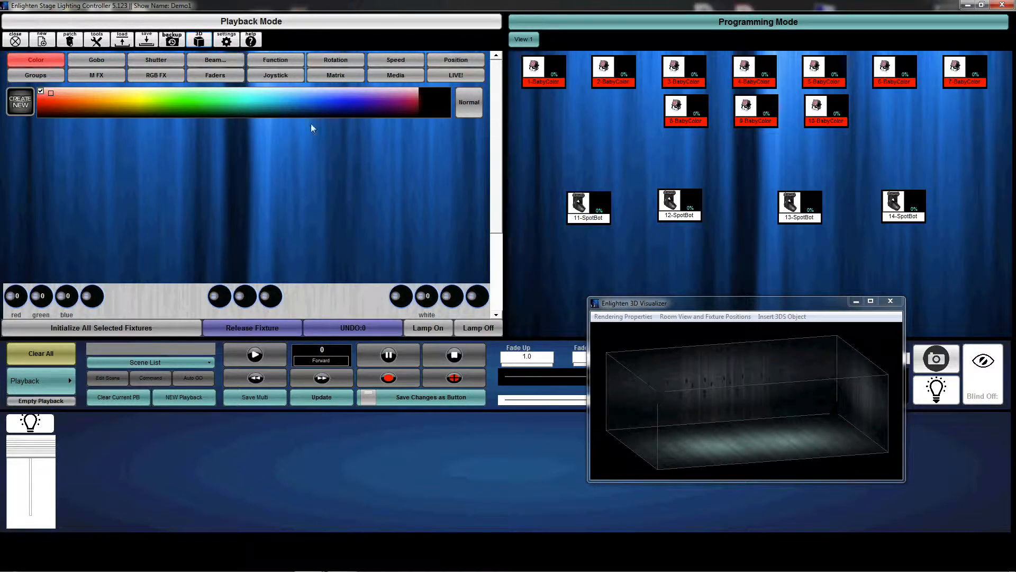
{"action": "left_click", "coordinate": [427, 327]}
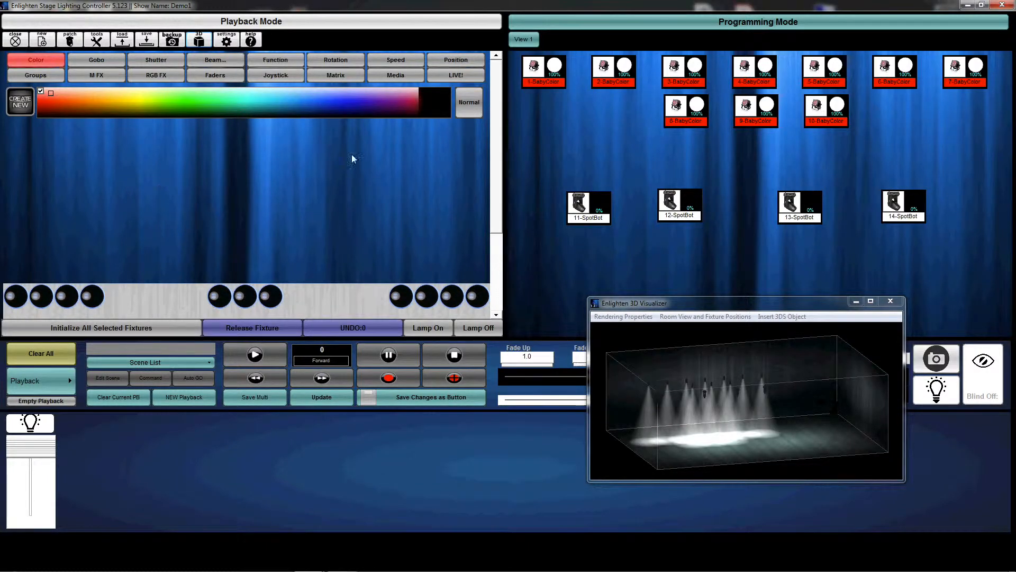
{"action": "left_click", "coordinate": [469, 102]}
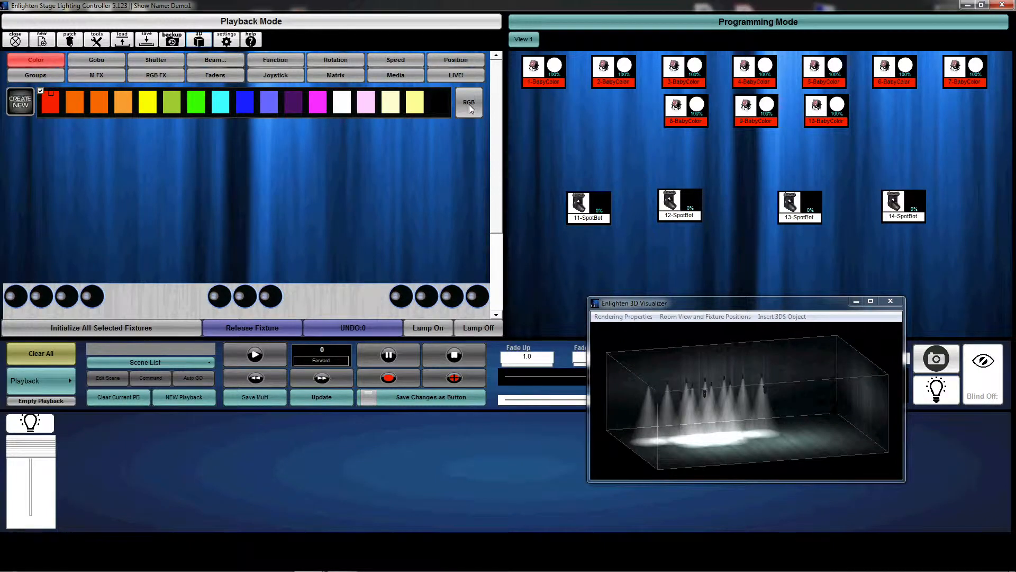
{"action": "left_click", "coordinate": [53, 108]}
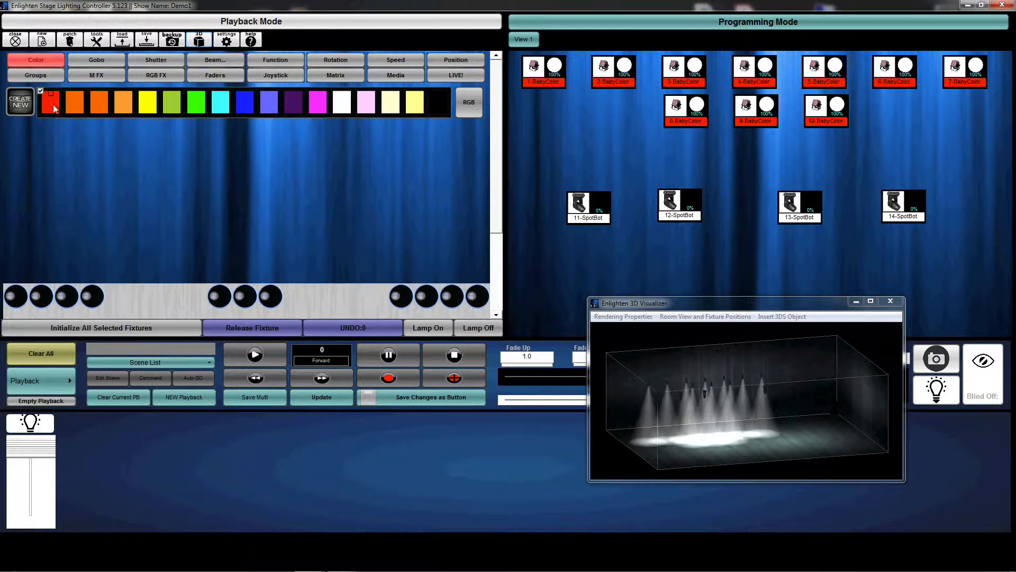
{"action": "left_click", "coordinate": [147, 102]}
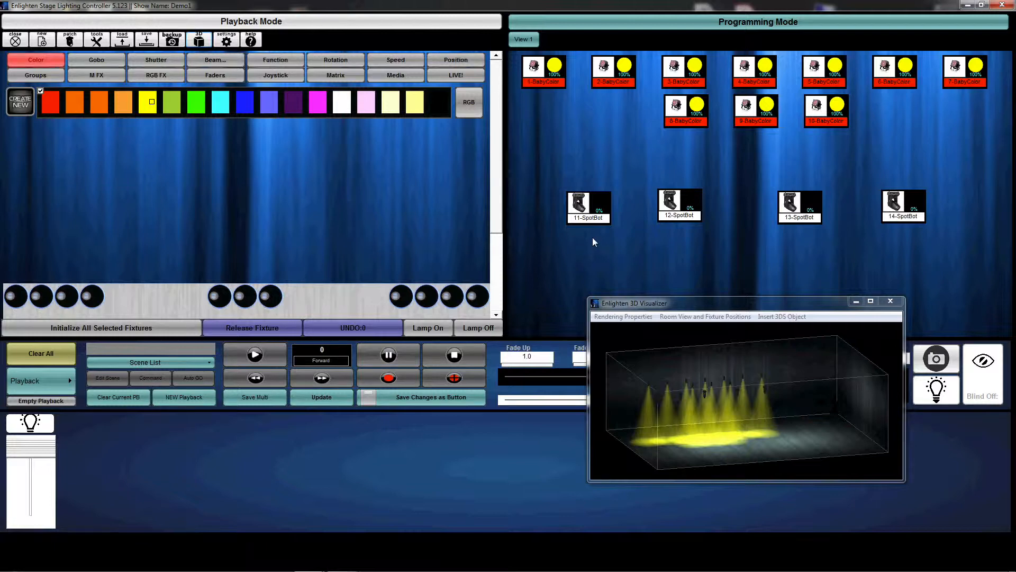
{"action": "left_click", "coordinate": [679, 205]}
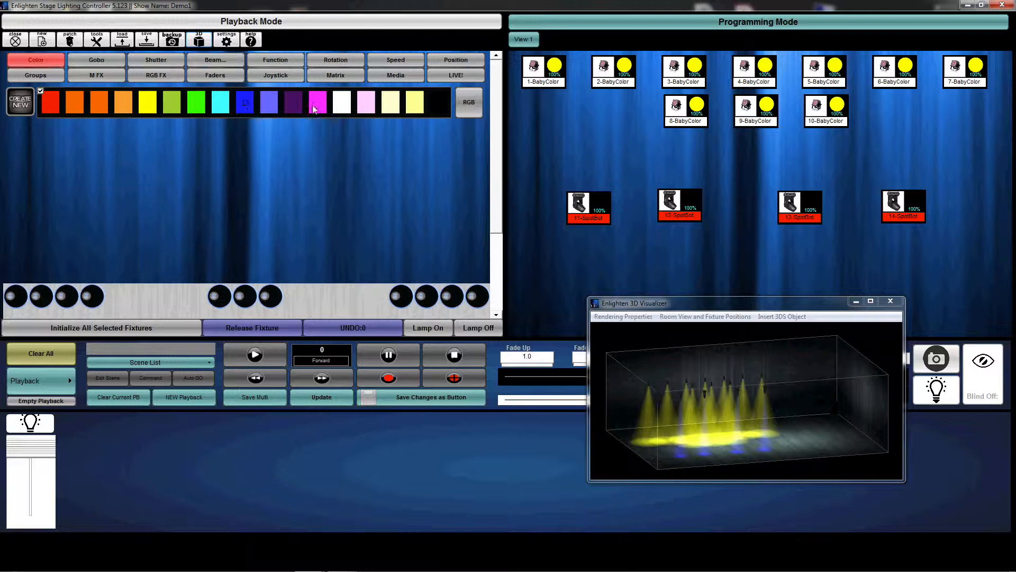
- Colour the four SpotBot beams green and bring up their Joystick pan/tilt controls
{"action": "left_click", "coordinate": [194, 103]}
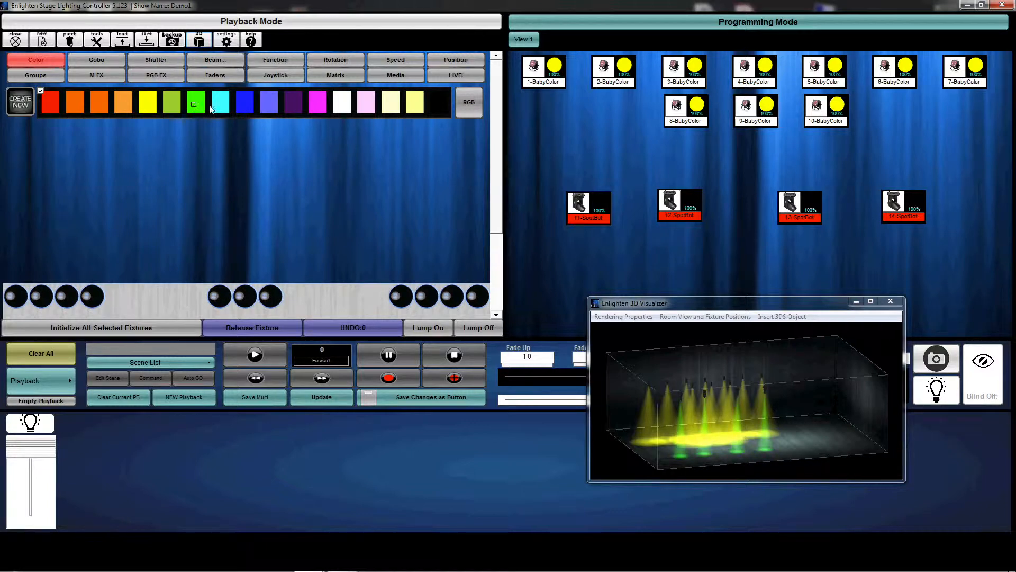
{"action": "left_click", "coordinate": [275, 75]}
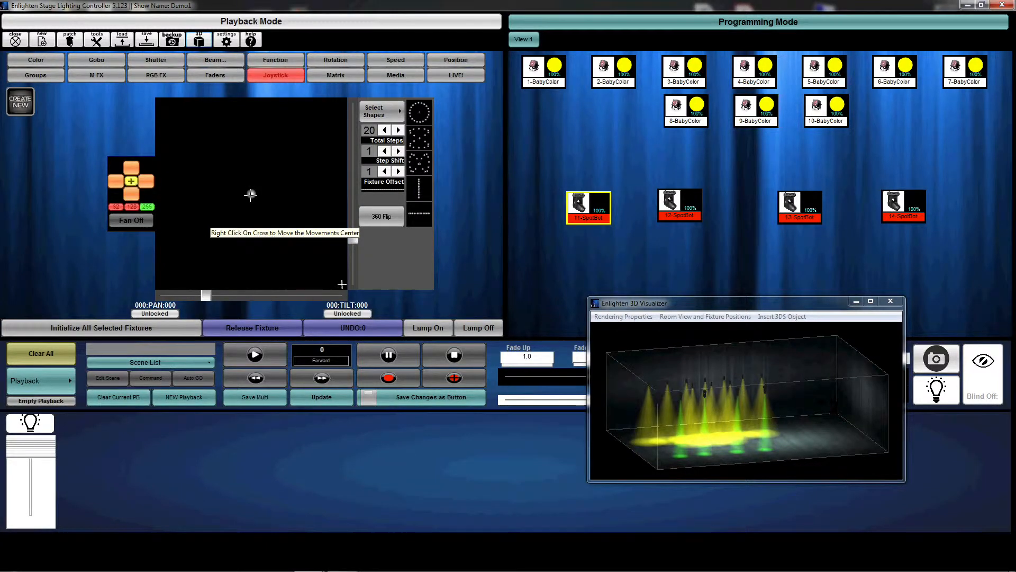
- Drag a SpotBot's joystick dot to a new pan/tilt position and move on to the next SpotBot
{"action": "left_click_drag", "start_coordinate": [250, 195], "coordinate": [263, 160]}
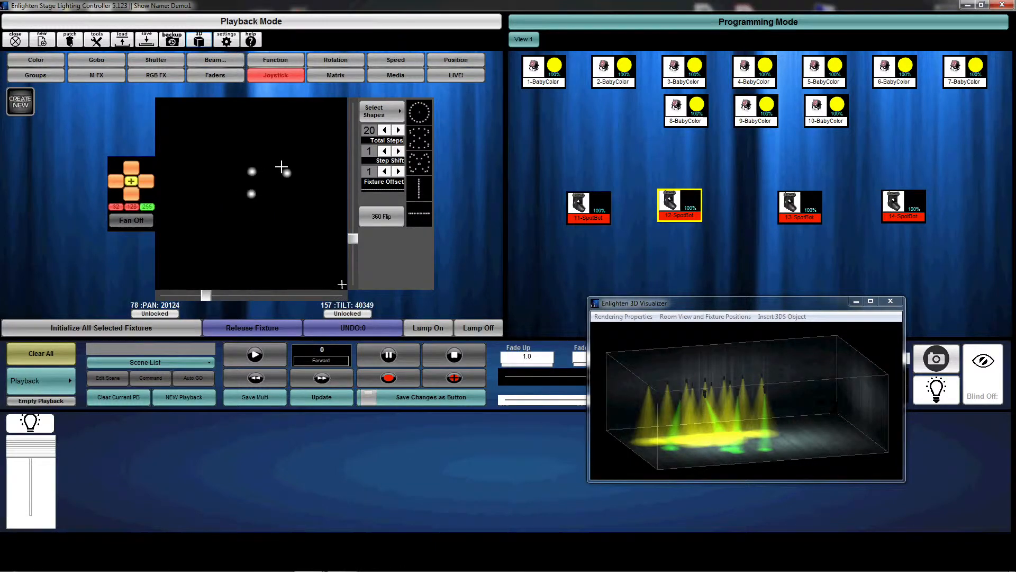
{"action": "left_click", "coordinate": [800, 208]}
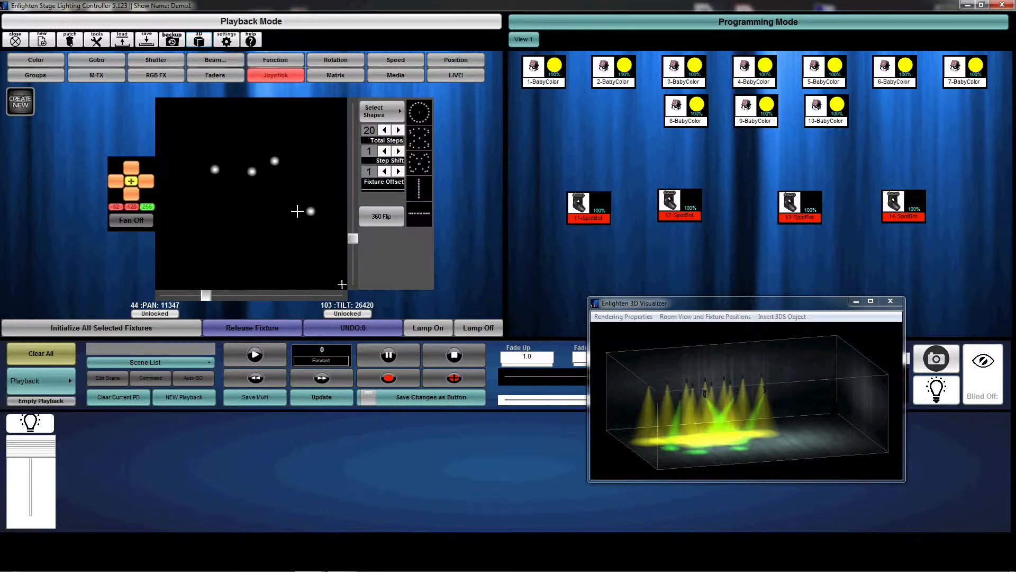
{"action": "mouse_move", "coordinate": [304, 206]}
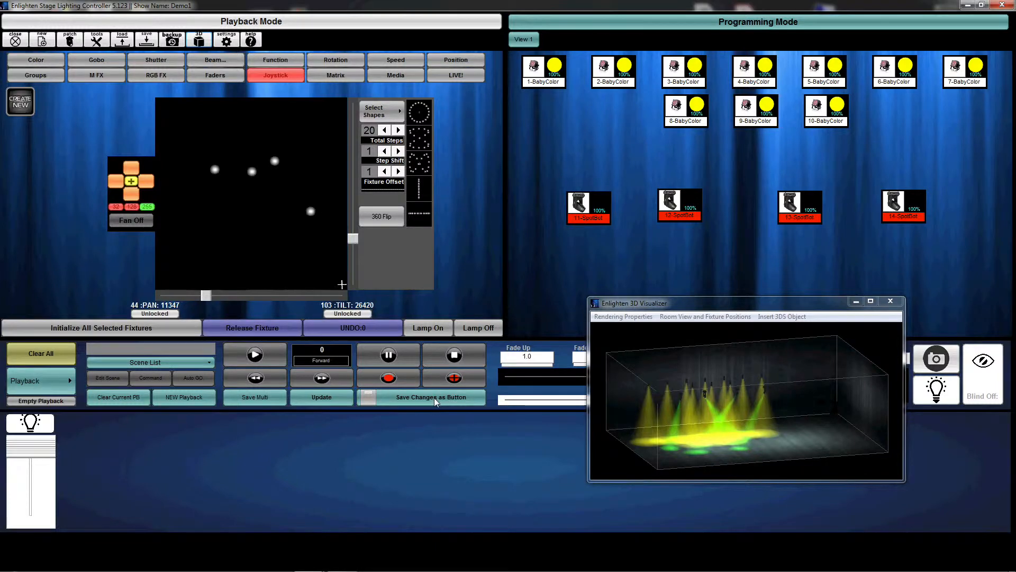
{"action": "mouse_move", "coordinate": [427, 400]}
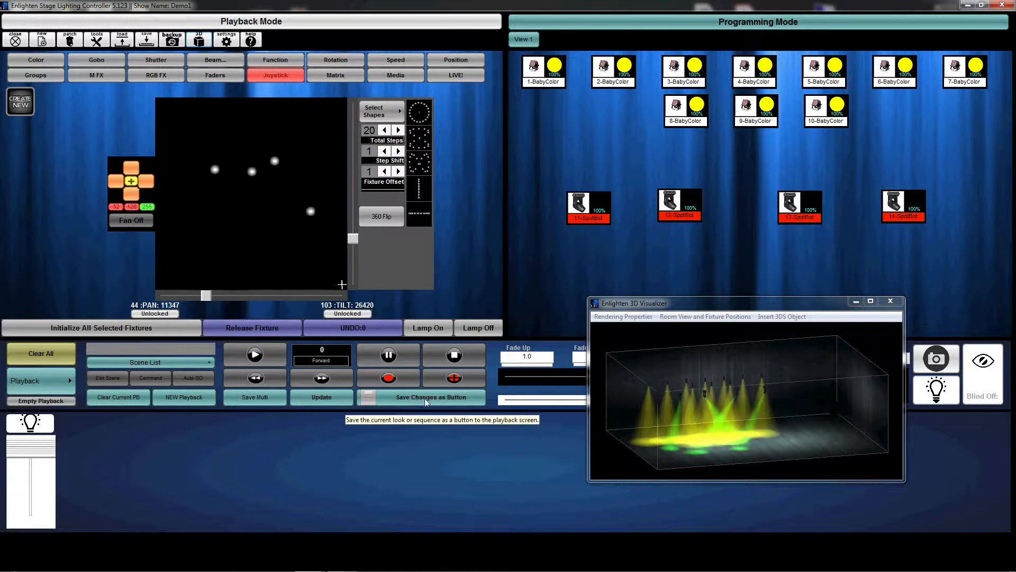
- Save the look as a button with Cross Fade In/Out enabled and the name 'look 1'
{"action": "left_click", "coordinate": [421, 397]}
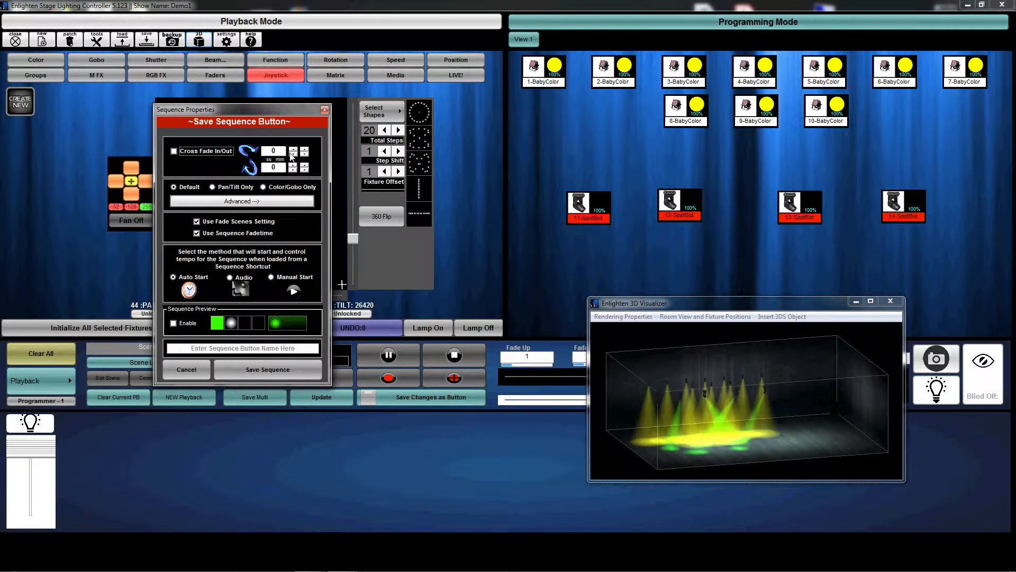
{"action": "mouse_move", "coordinate": [259, 174]}
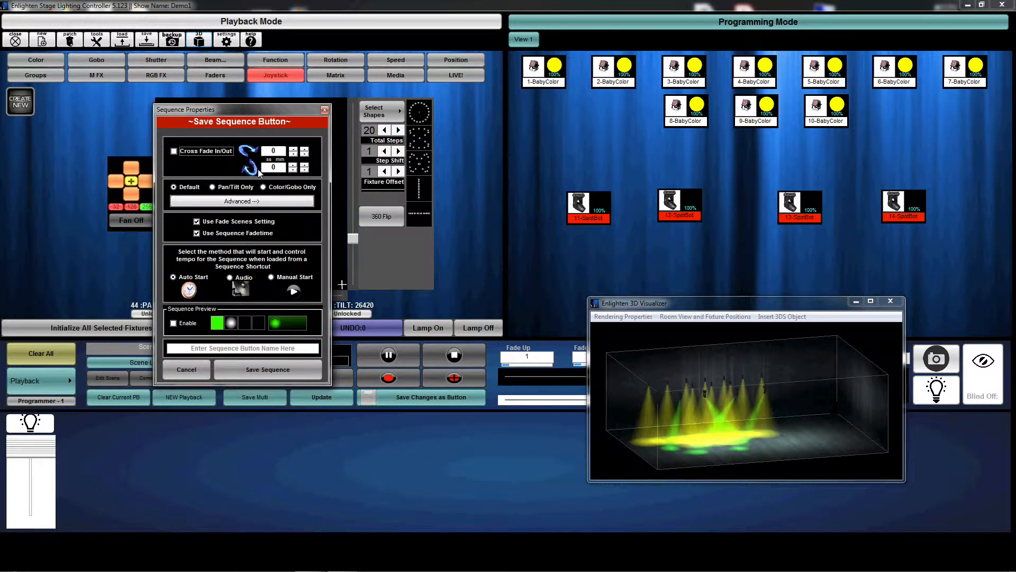
{"action": "left_click", "coordinate": [173, 151]}
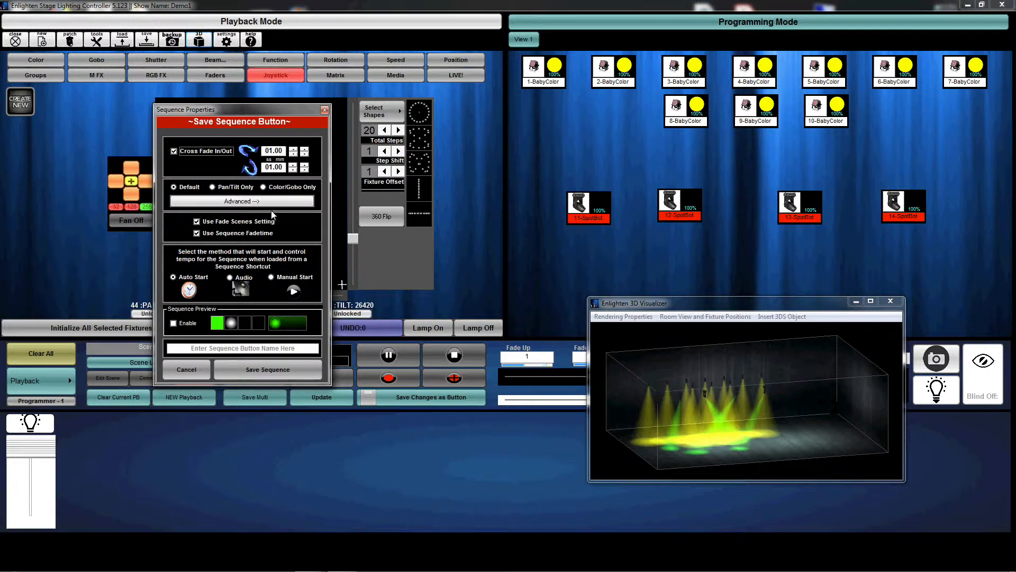
{"action": "left_click", "coordinate": [242, 201]}
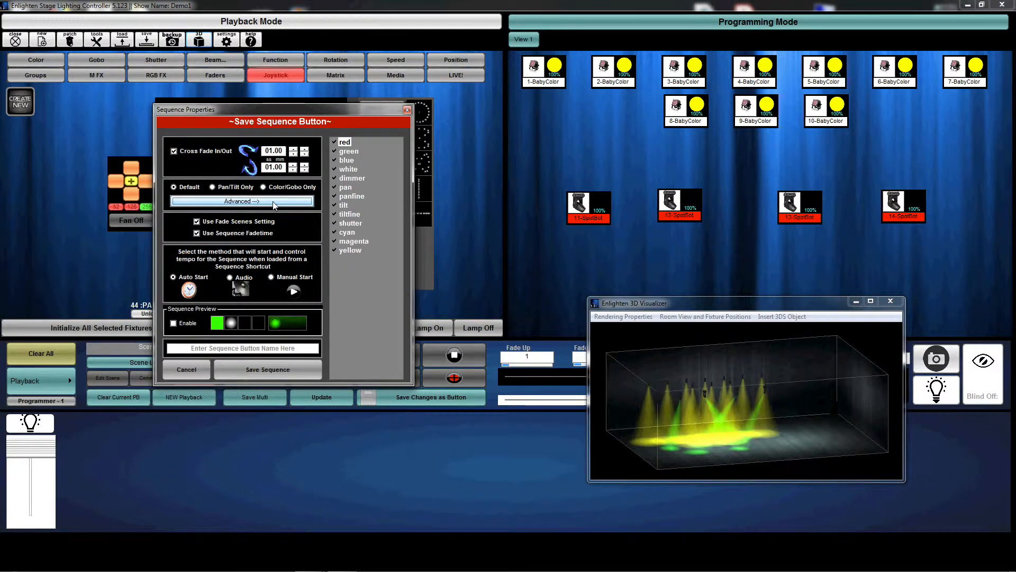
{"action": "left_click", "coordinate": [241, 201]}
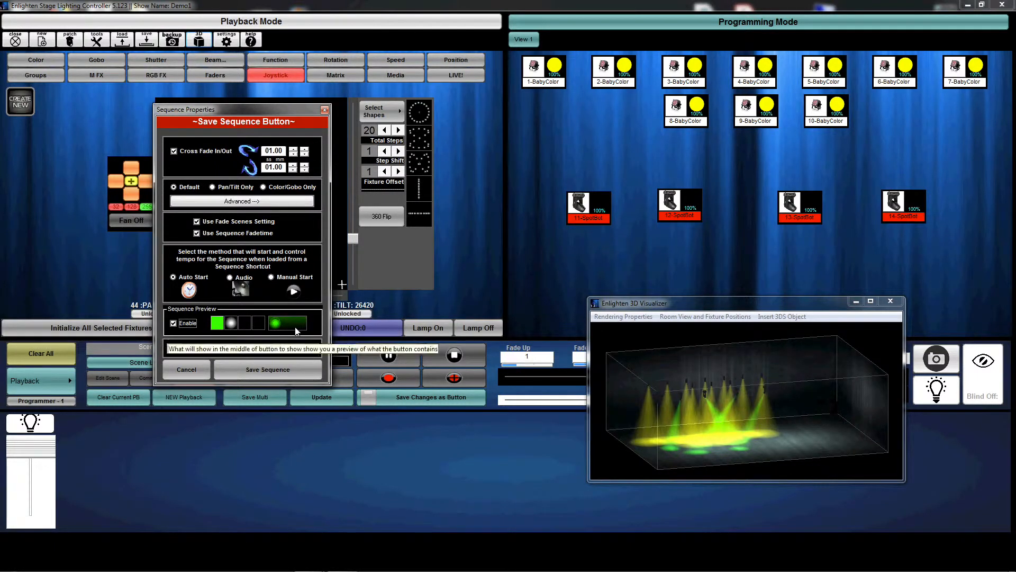
{"action": "mouse_move", "coordinate": [254, 328]}
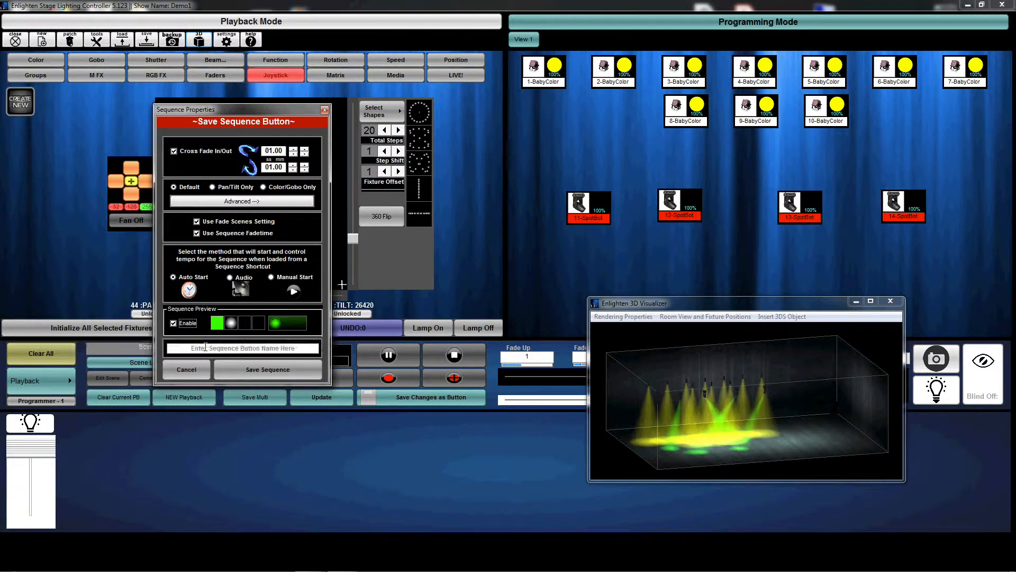
{"action": "left_click", "coordinate": [242, 349]}
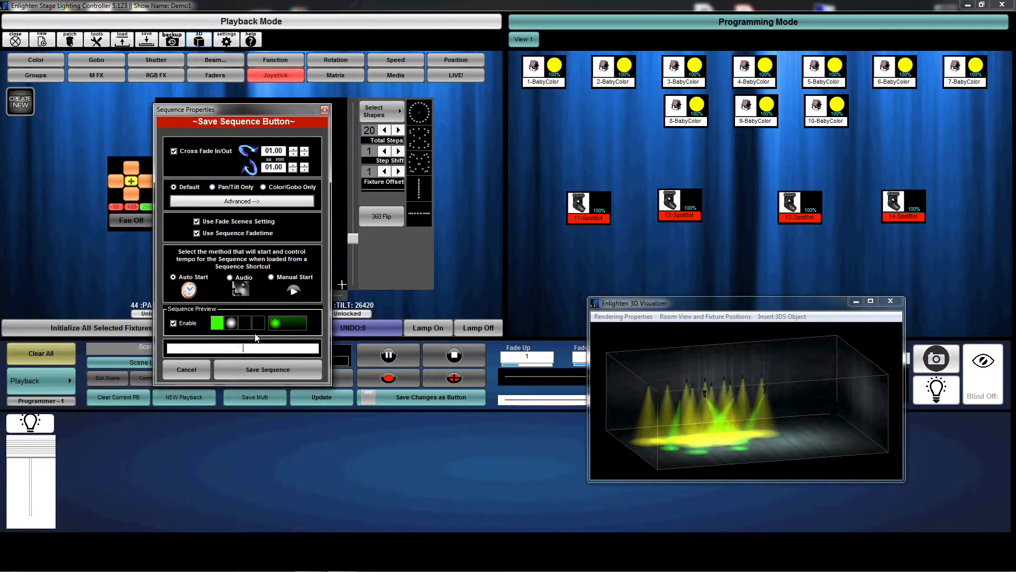
{"action": "type", "text": "look 1"}
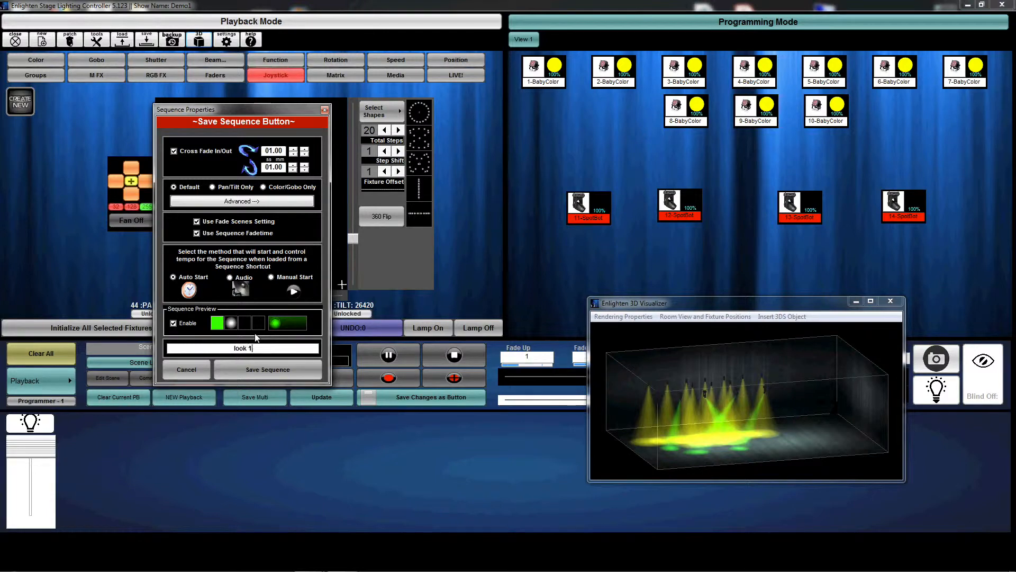
- Save the look 1 button onto Page 1 and toggle it off and back on to check the fade
{"action": "left_click", "coordinate": [267, 369]}
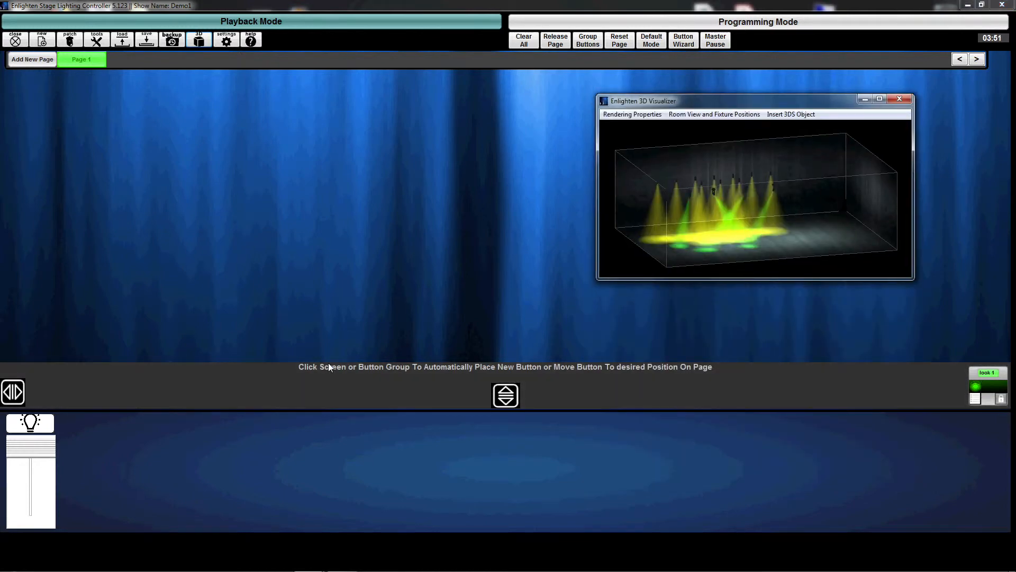
{"action": "mouse_move", "coordinate": [551, 389]}
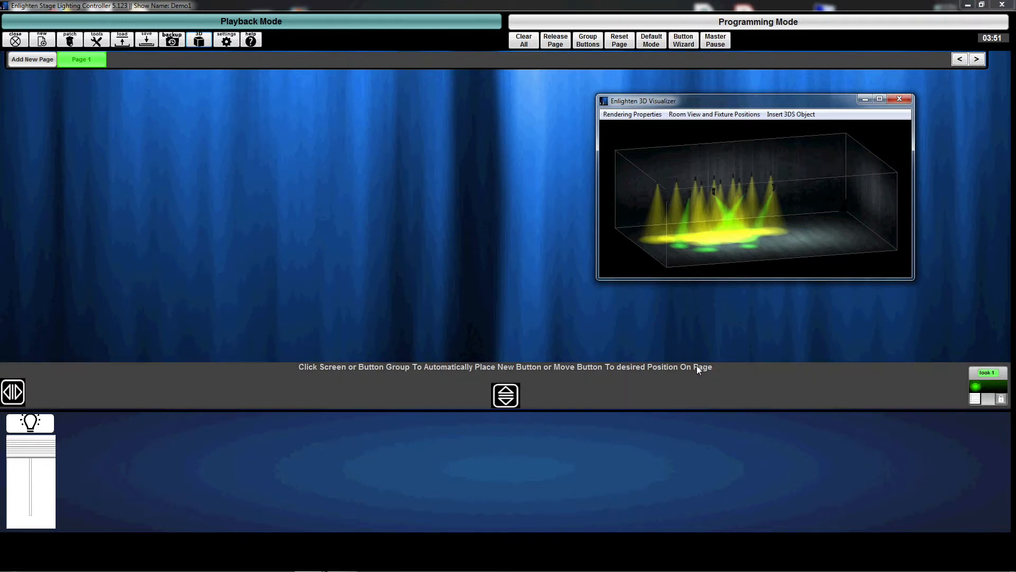
{"action": "mouse_move", "coordinate": [735, 354]}
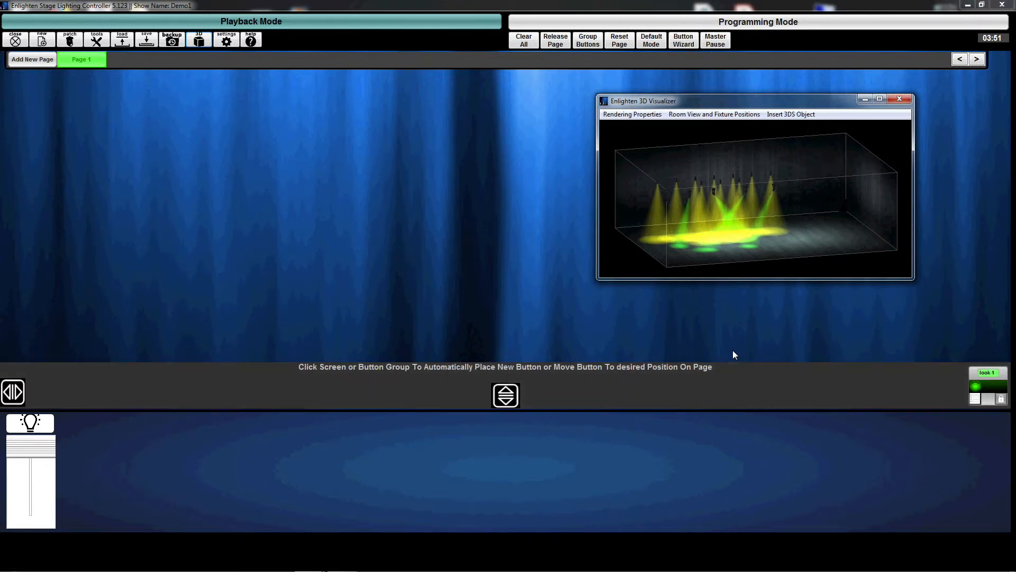
{"action": "mouse_move", "coordinate": [579, 337]}
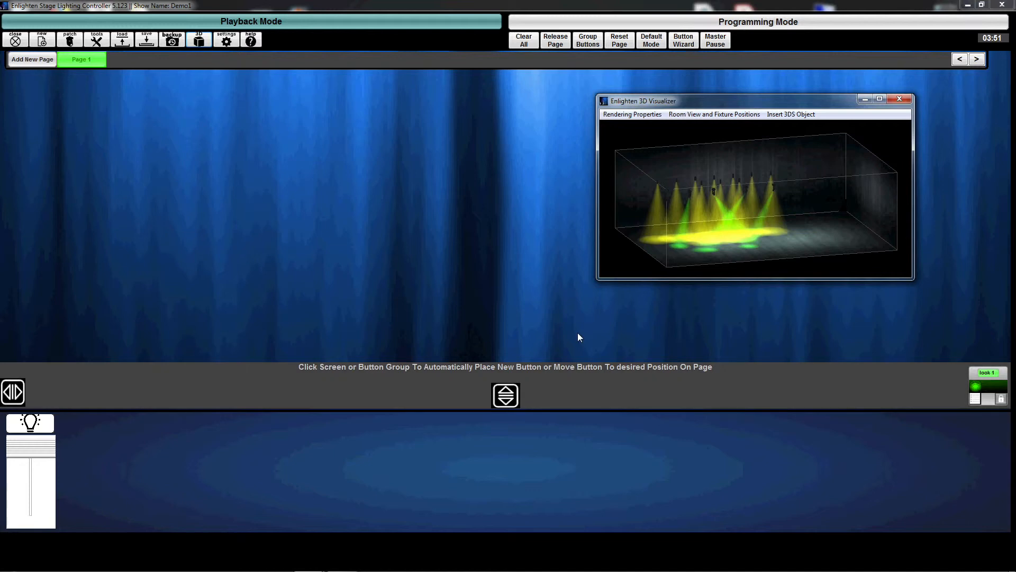
{"action": "mouse_move", "coordinate": [201, 169]}
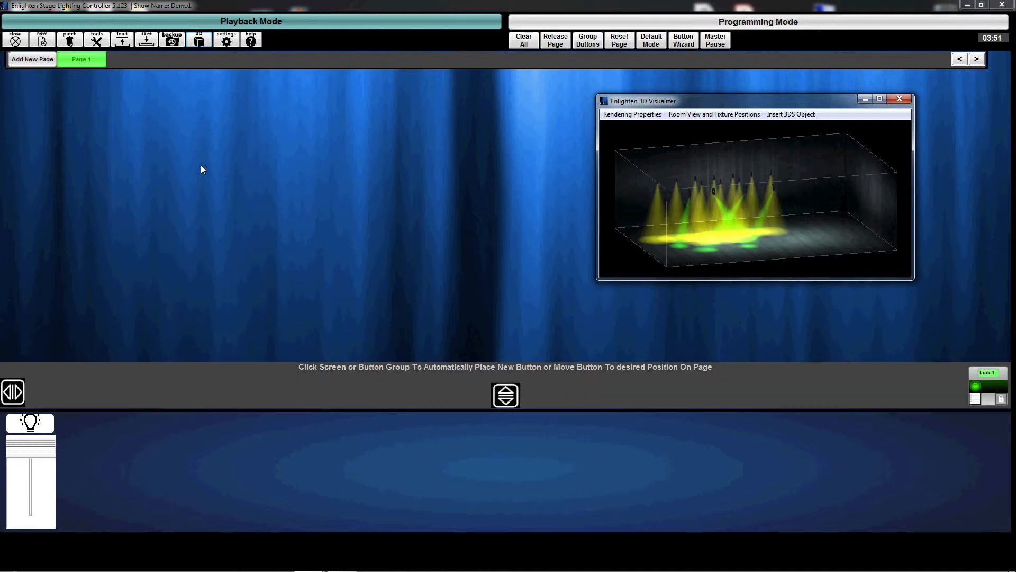
{"action": "mouse_move", "coordinate": [337, 213]}
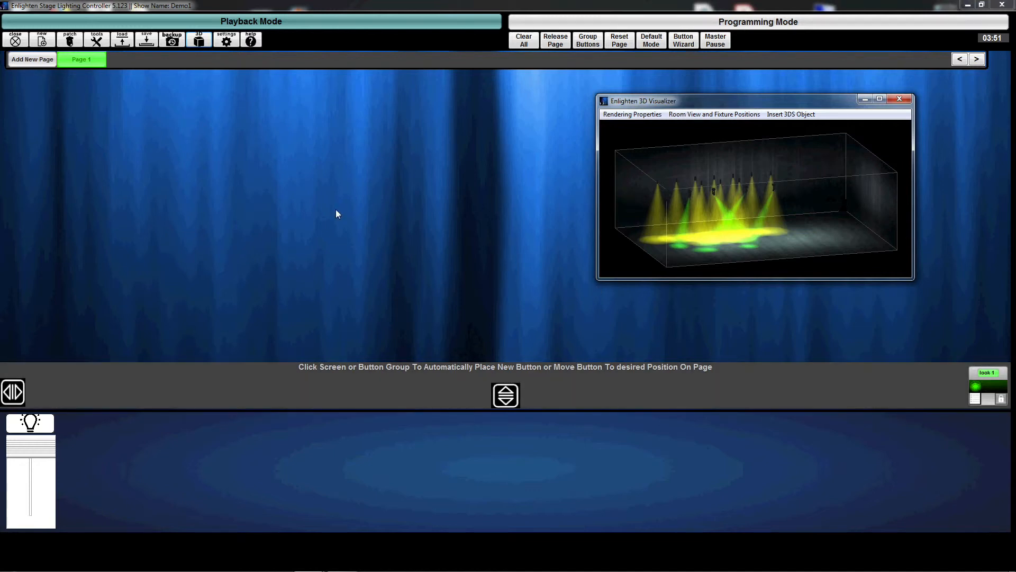
{"action": "mouse_move", "coordinate": [320, 209]}
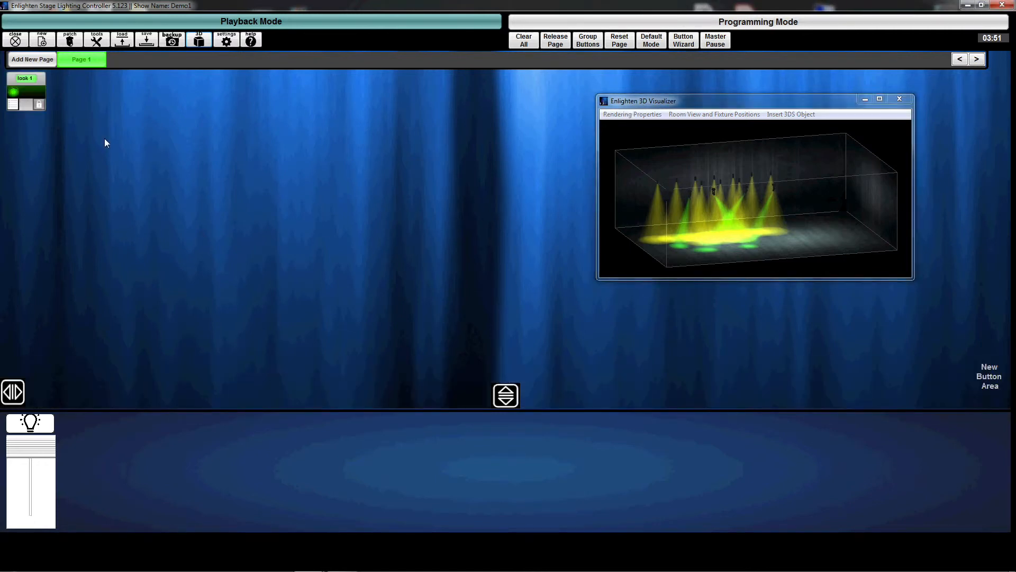
{"action": "left_click", "coordinate": [25, 91]}
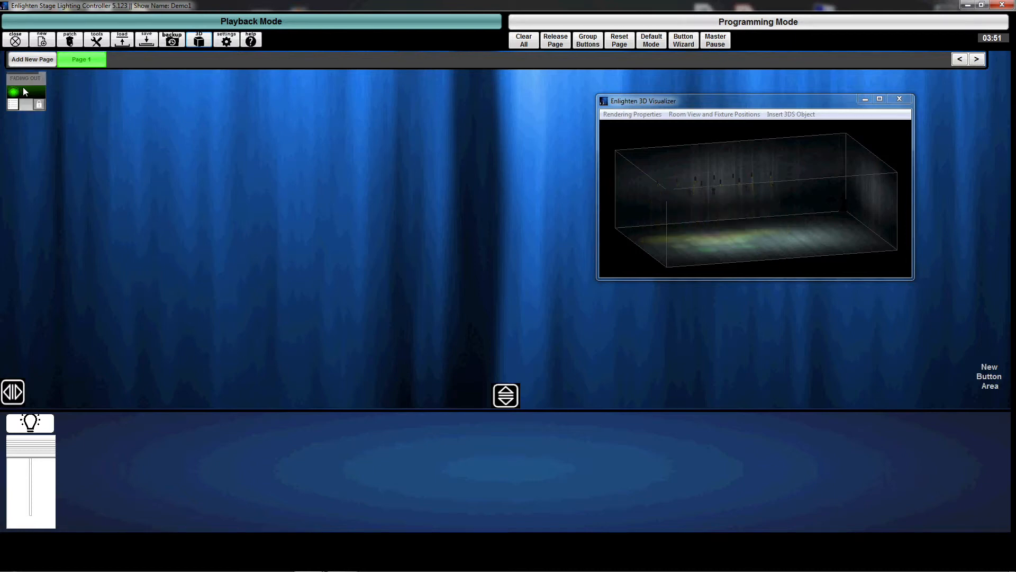
{"action": "left_click", "coordinate": [25, 91]}
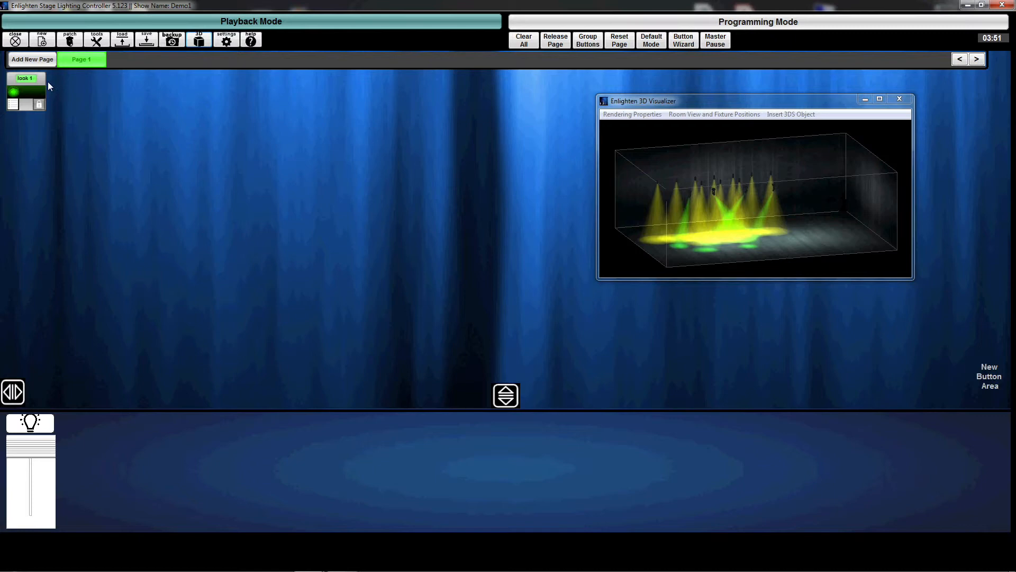
{"action": "mouse_move", "coordinate": [591, 24]}
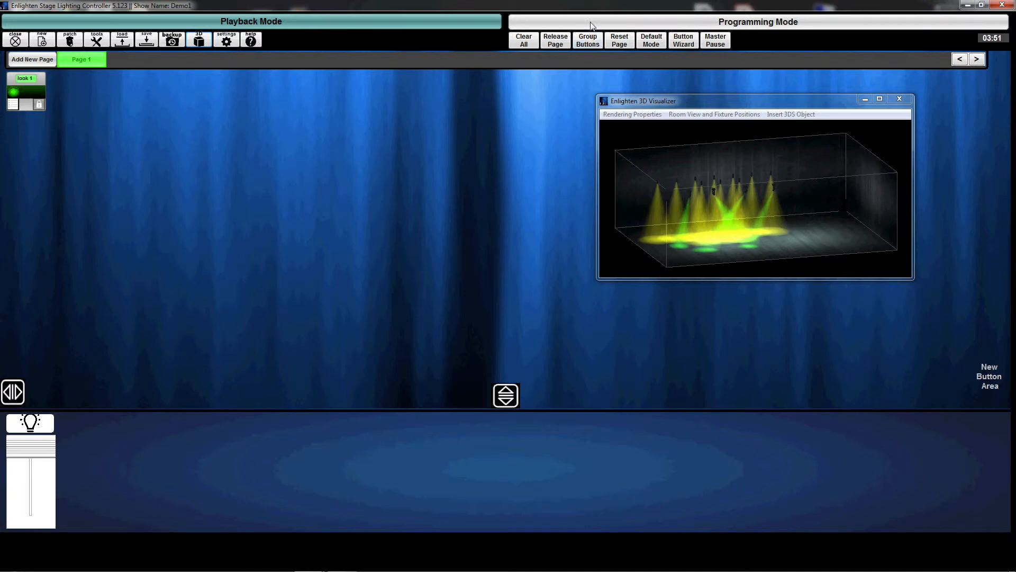
- Back in Programming Mode, colour all fixtures magenta via the swatches and start saving that look as a button
{"action": "left_click", "coordinate": [757, 21]}
{"action": "type", "text": "group"}
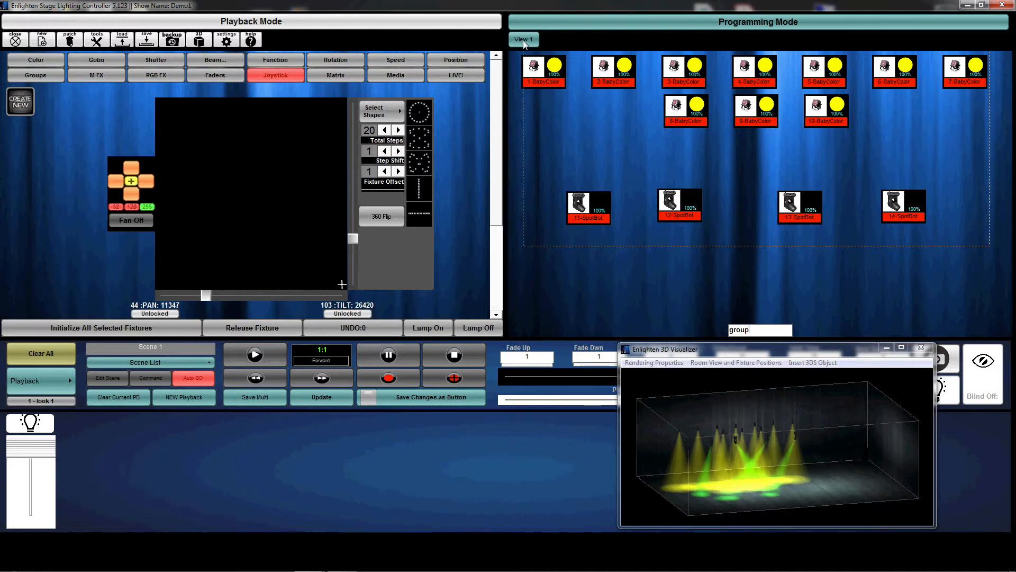
{"action": "left_click", "coordinate": [36, 59]}
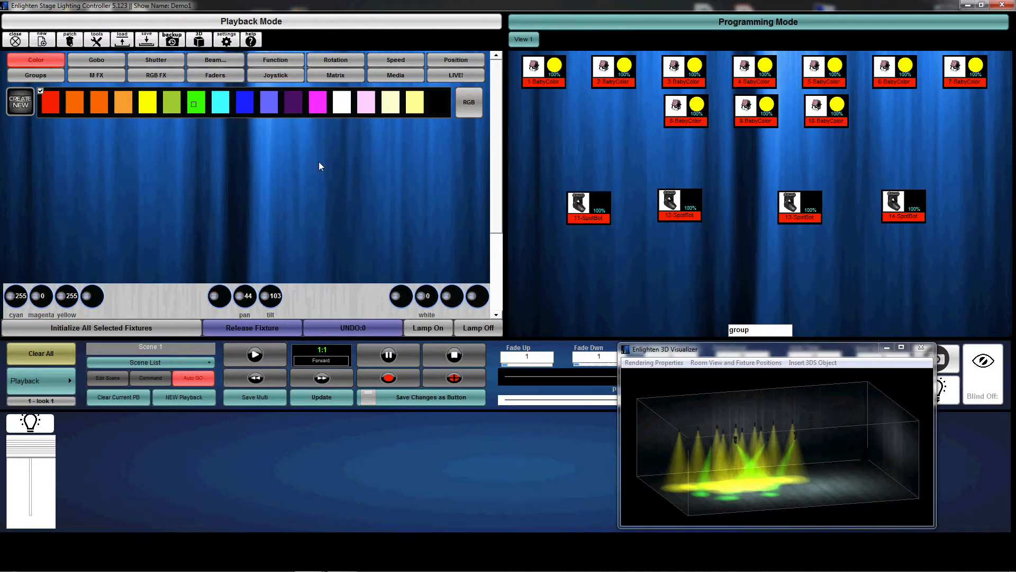
{"action": "left_click", "coordinate": [245, 101]}
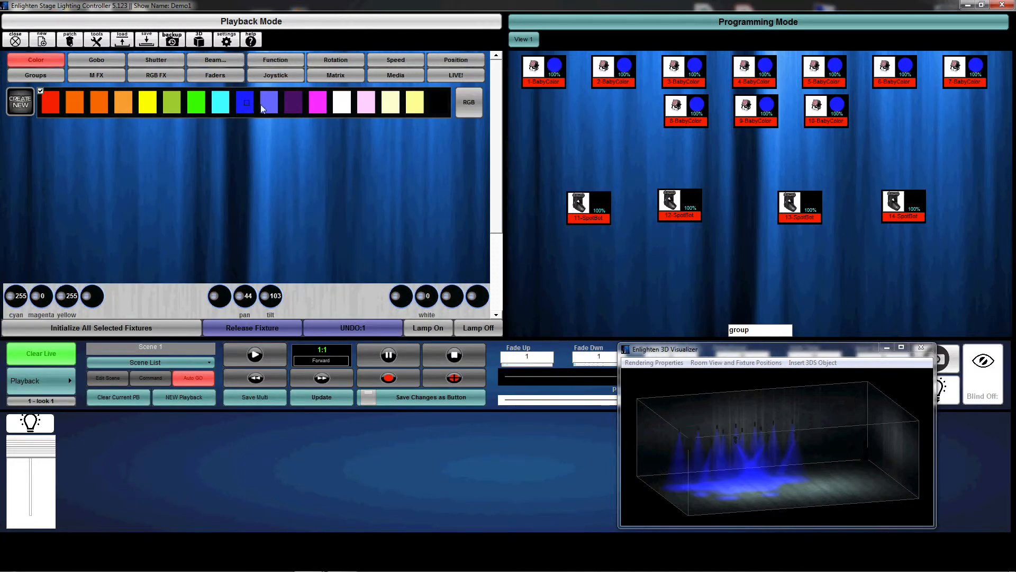
{"action": "left_click", "coordinate": [316, 102]}
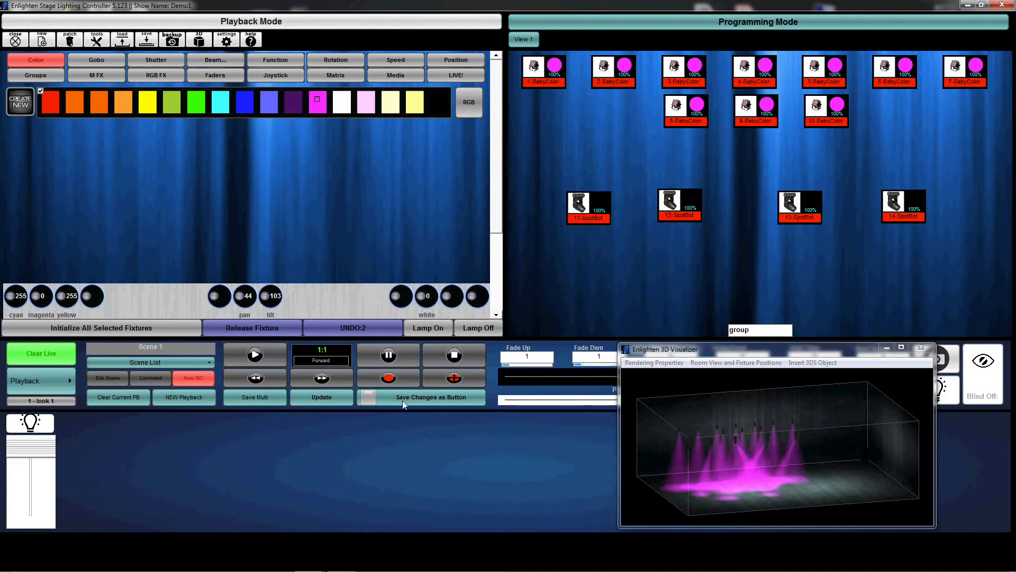
{"action": "left_click", "coordinate": [420, 397]}
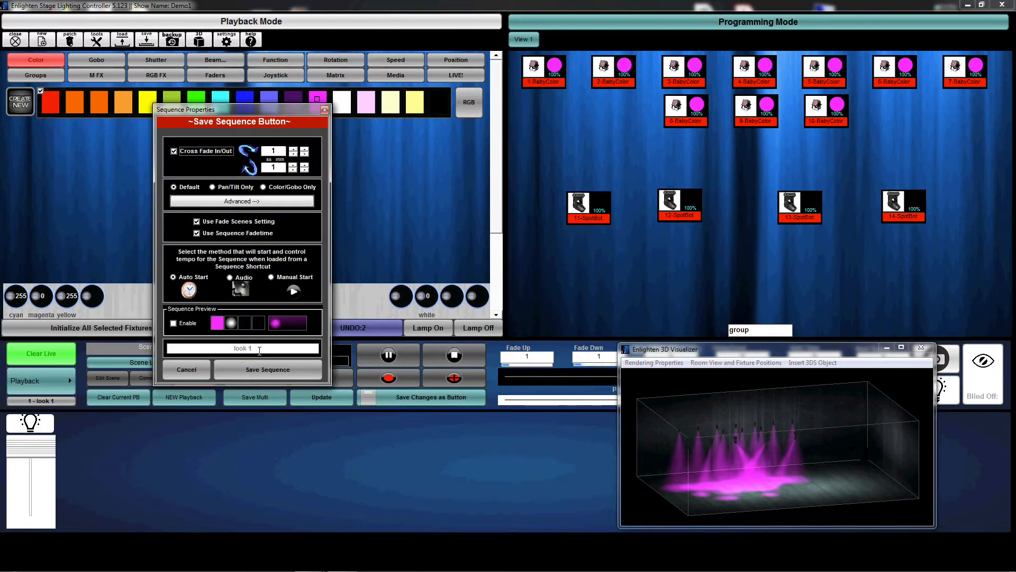
- Name the new sequence button 'look2'
{"action": "type", "text": "look2"}
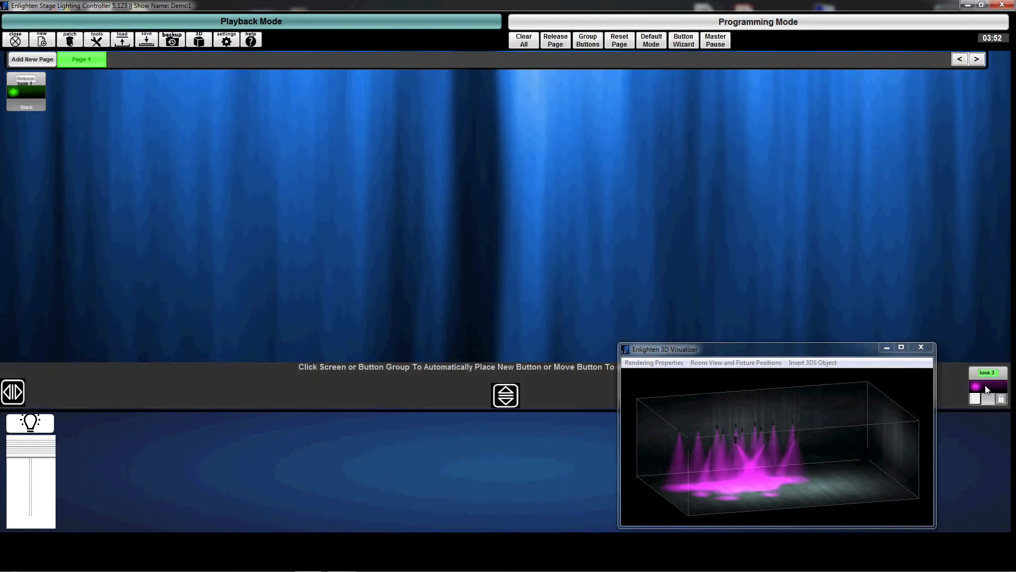
{"action": "mouse_move", "coordinate": [229, 258]}
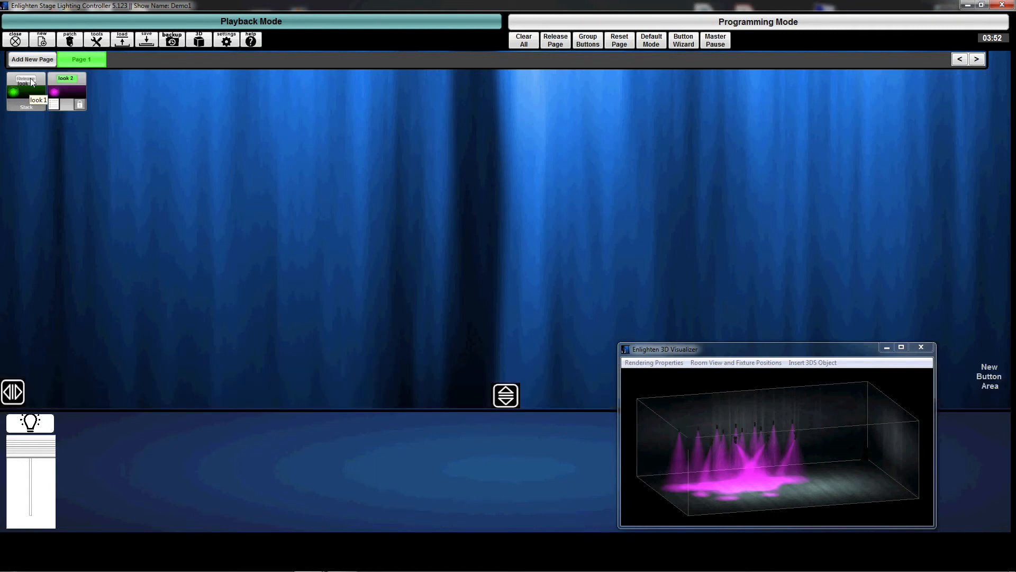
- Alternate between look 1 and look 2 to crossfade the stage, then release both leaving it dark
{"action": "left_click", "coordinate": [27, 91]}
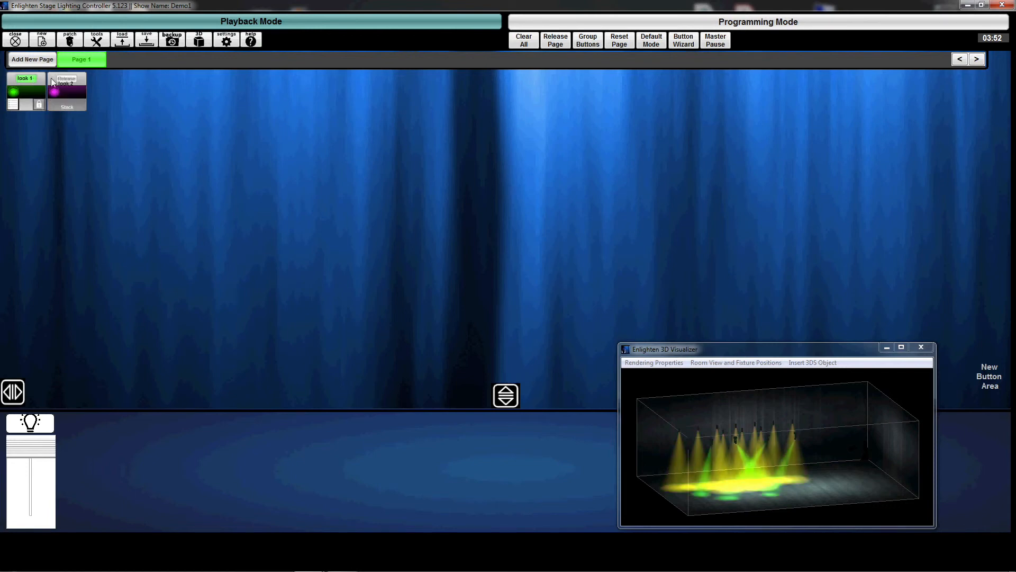
{"action": "left_click", "coordinate": [65, 89]}
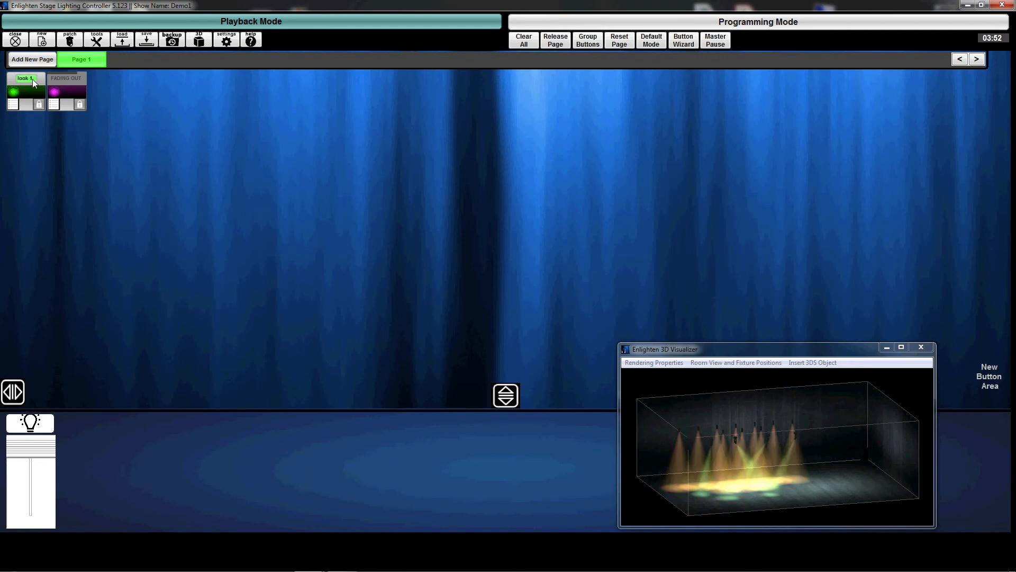
{"action": "left_click", "coordinate": [66, 91]}
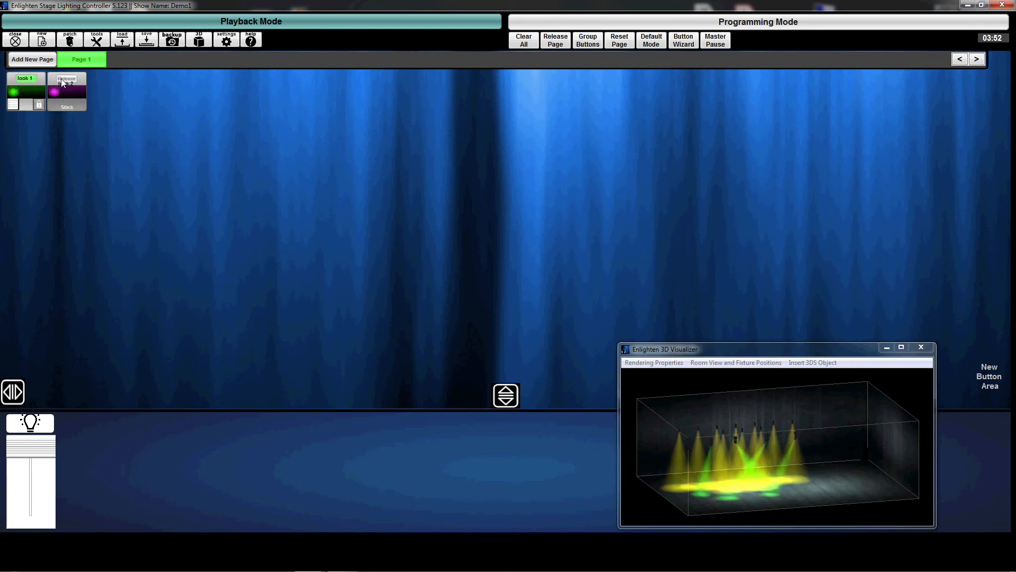
{"action": "left_click", "coordinate": [67, 78]}
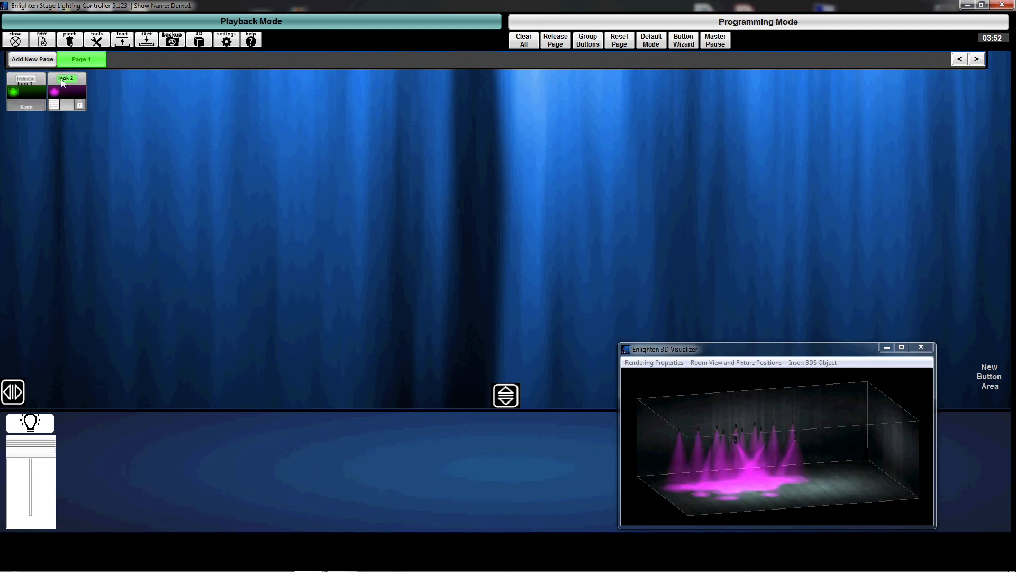
{"action": "left_click", "coordinate": [67, 91]}
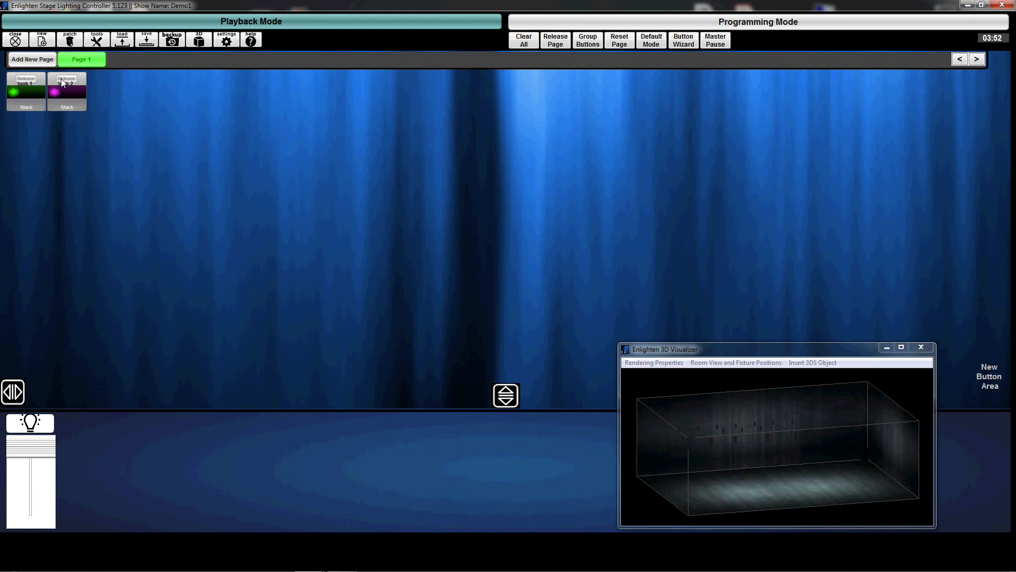